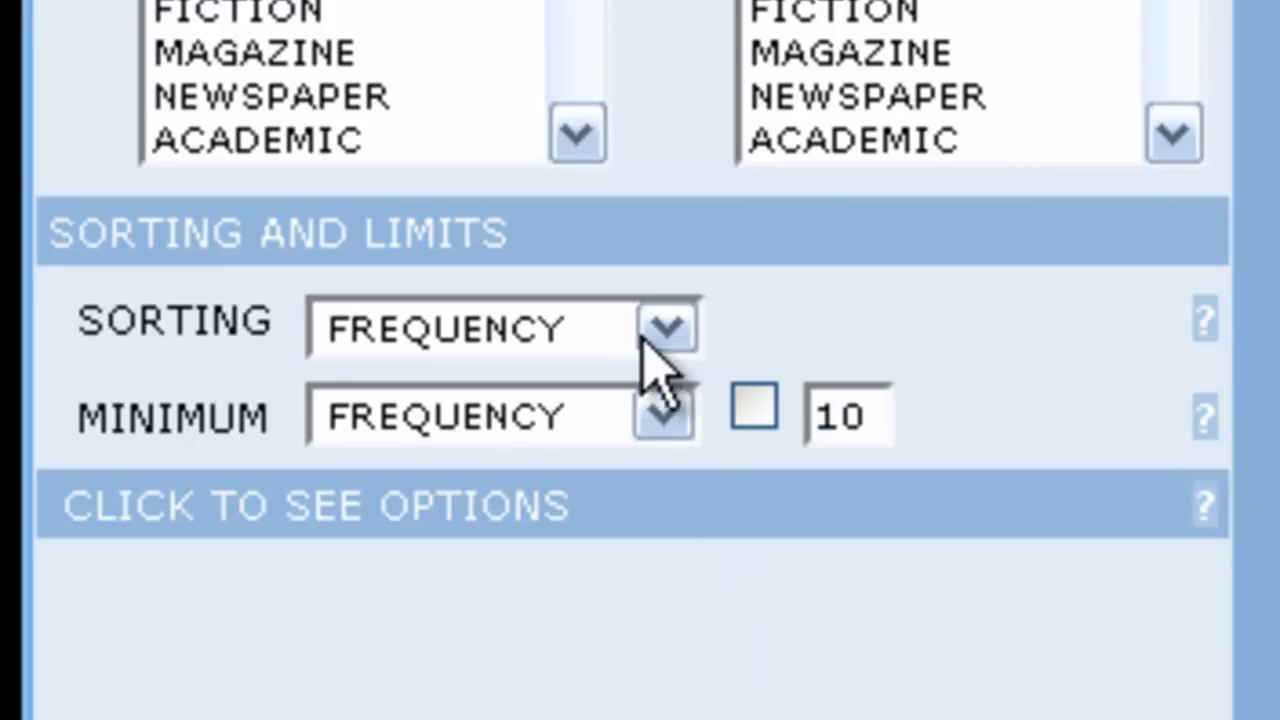
Reveal the sorting options — frequency, relevance and alphabetical — with frequency still selected.
click(664, 328)
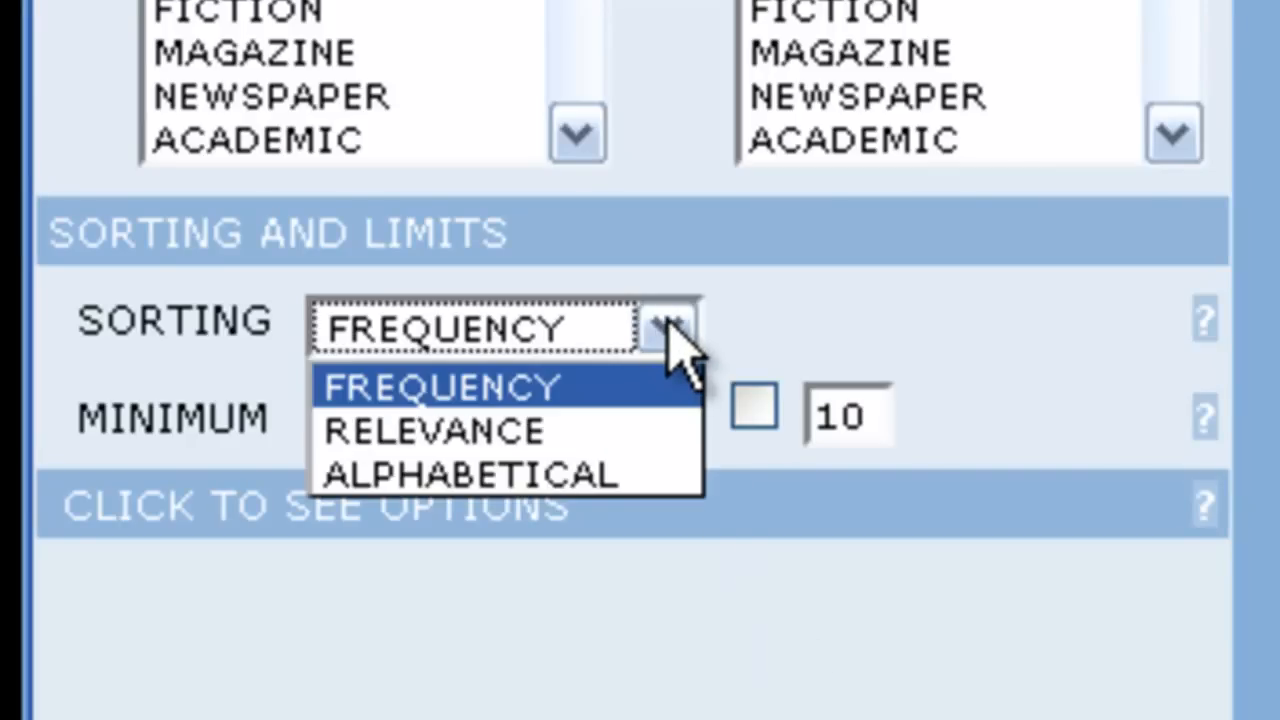